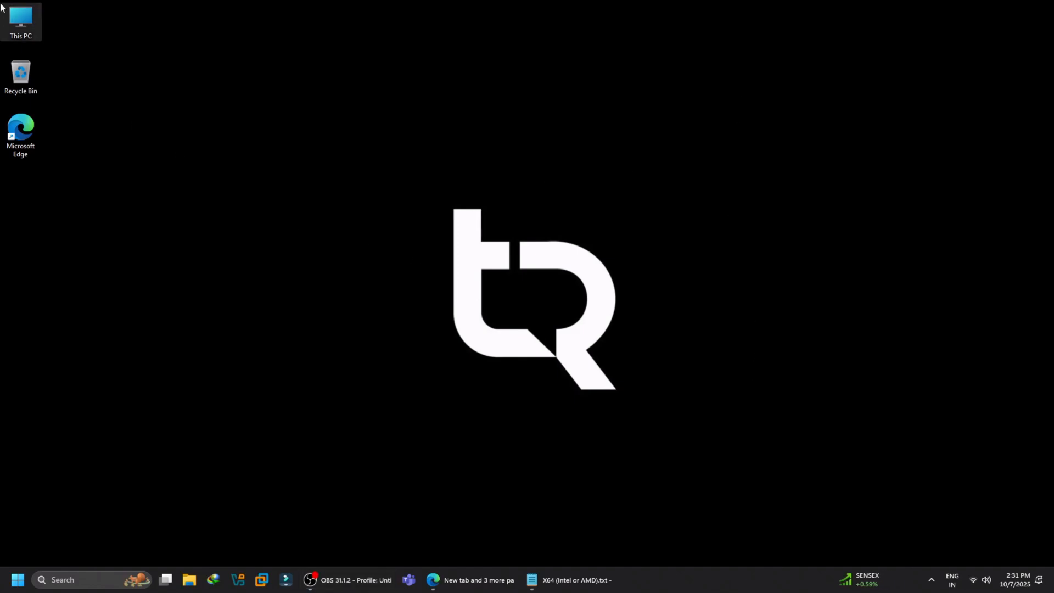
- View This PC's properties showing Windows 11 Pro 24H2, then go to Windows Update
right_click(20, 20)
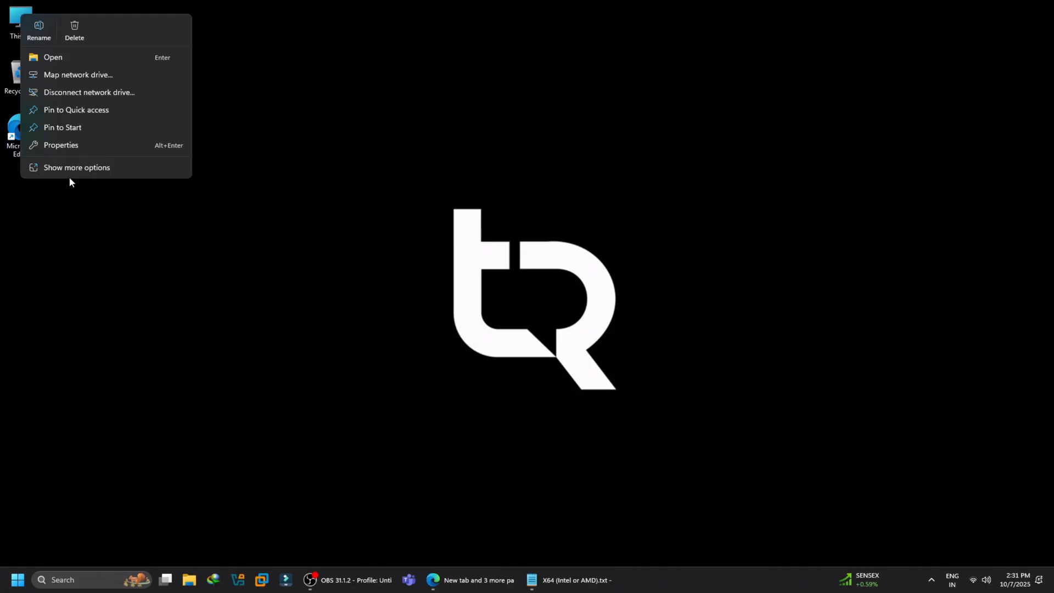
left_click(60, 145)
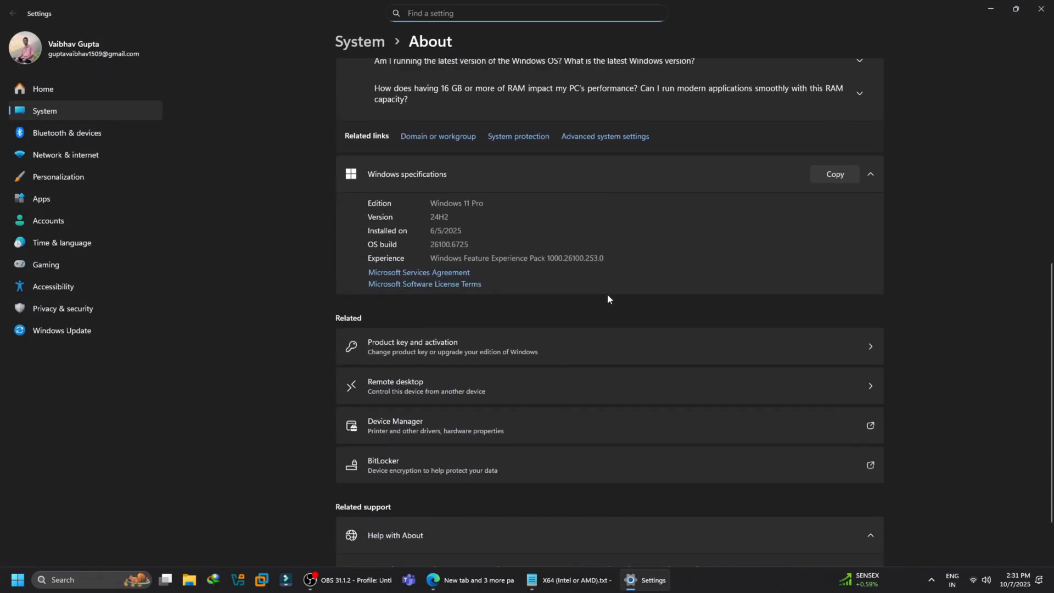
scroll("up", 3)
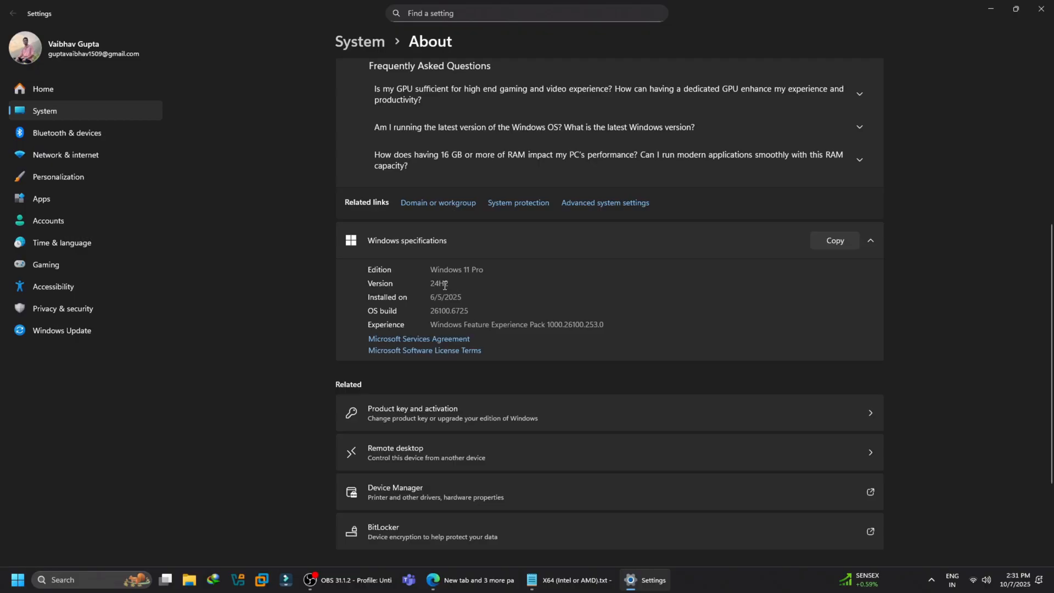
left_click(61, 330)
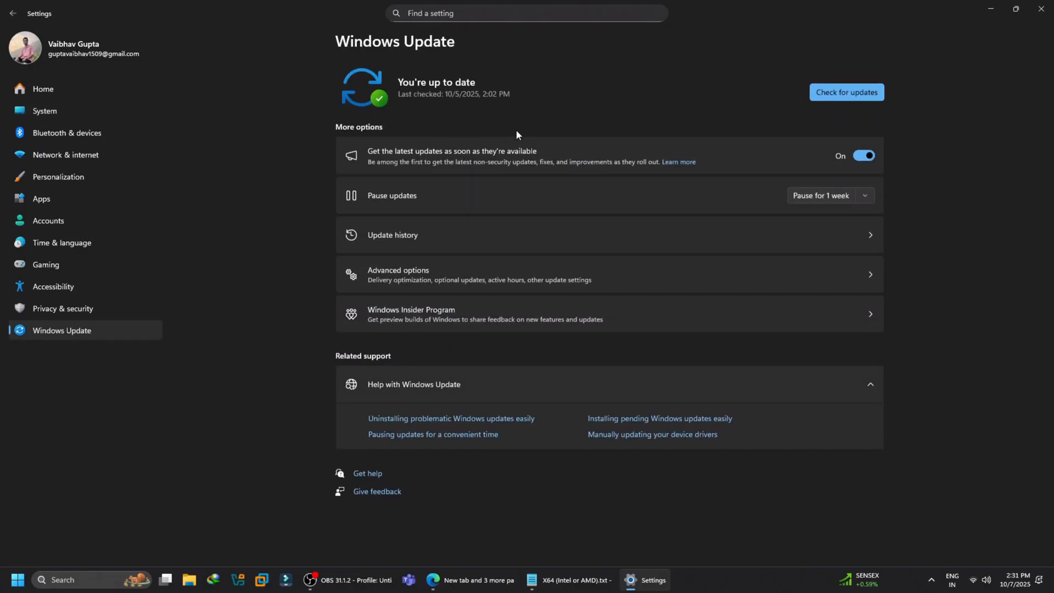
mouse_move(353, 121)
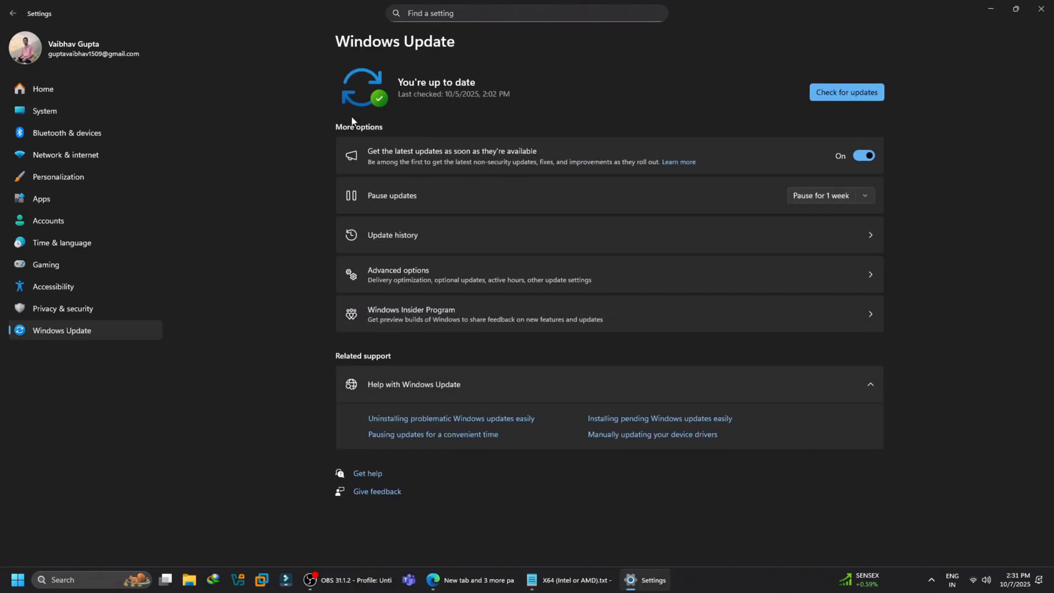
mouse_move(323, 173)
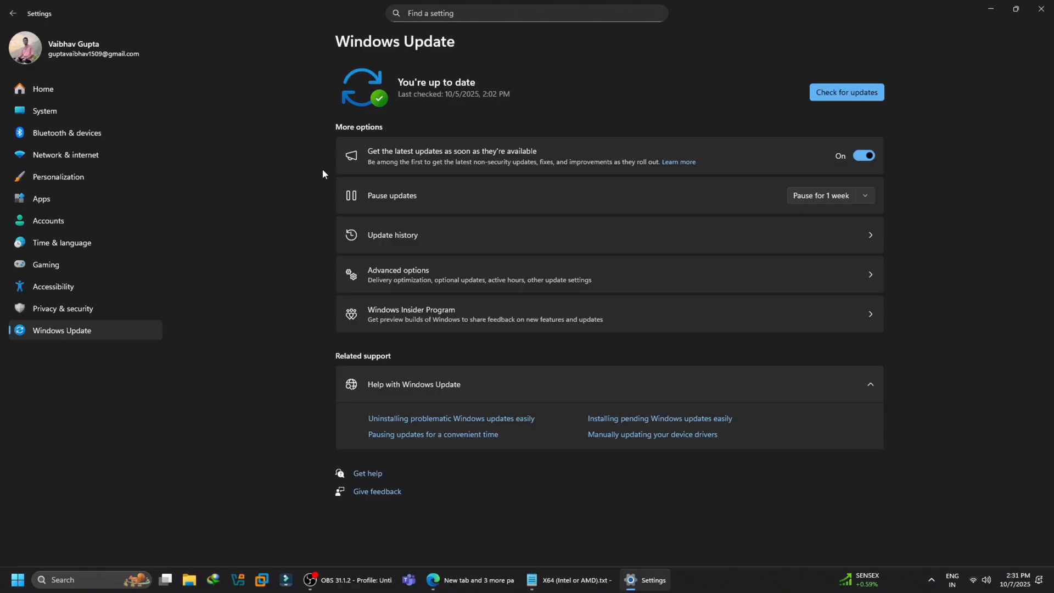
mouse_move(335, 151)
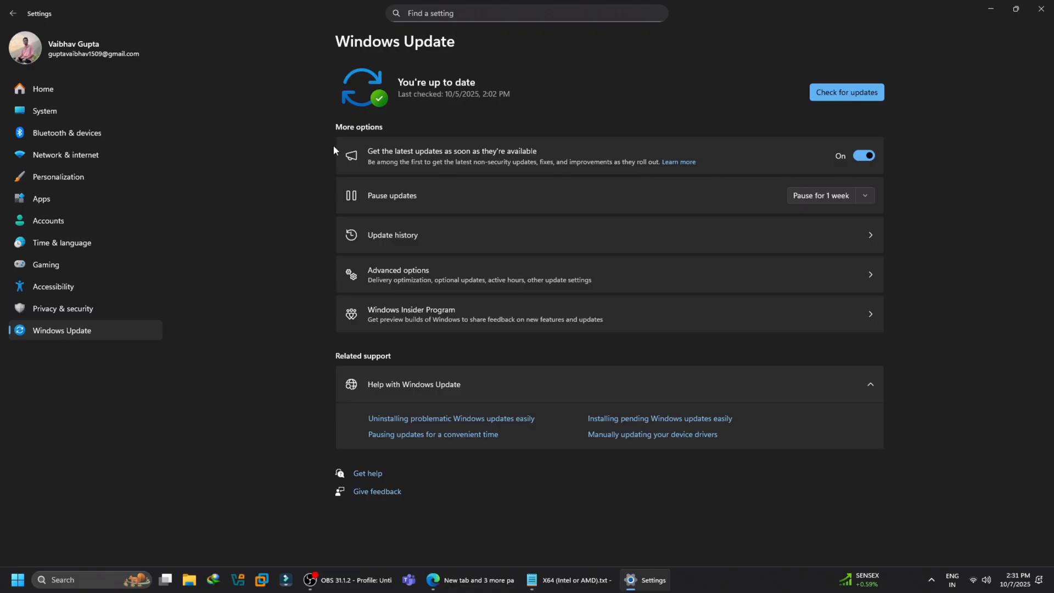
mouse_move(423, 166)
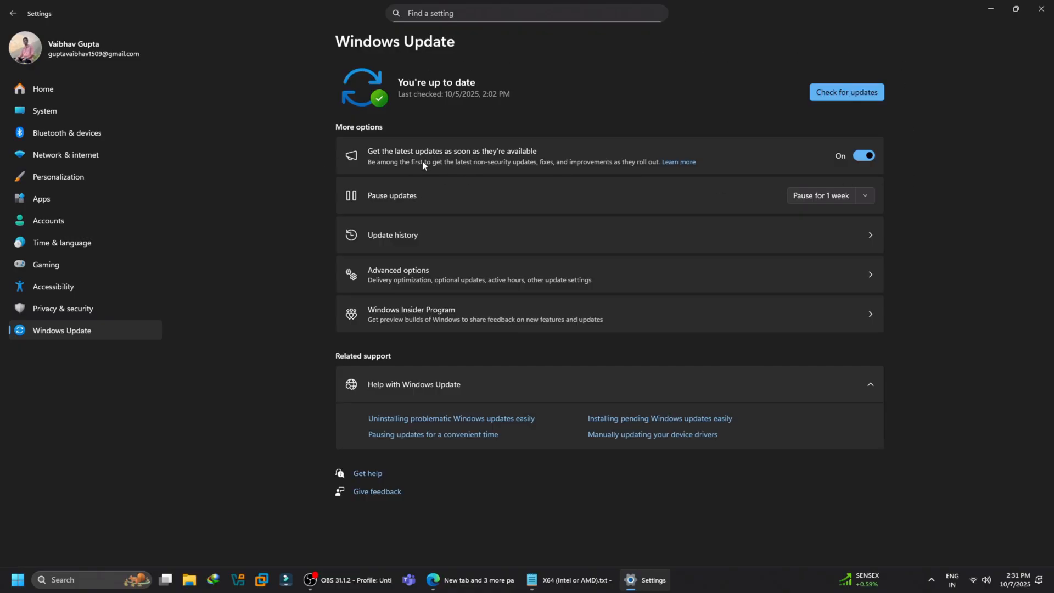
mouse_move(606, 394)
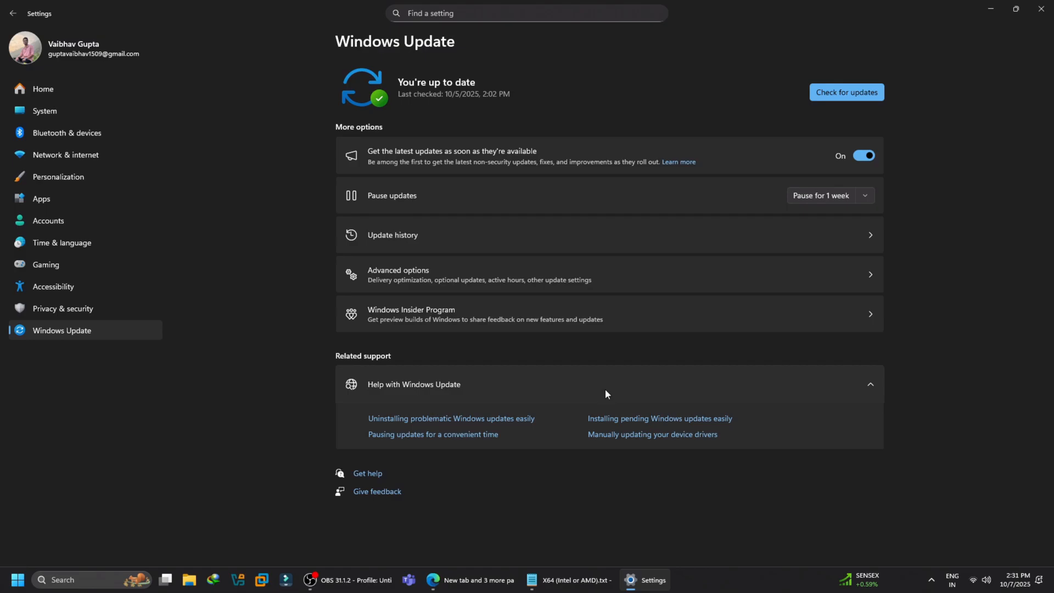
- Select the X64 (Intel or AMD) KB5054156 download link in Notepad and copy it
left_click(568, 580)
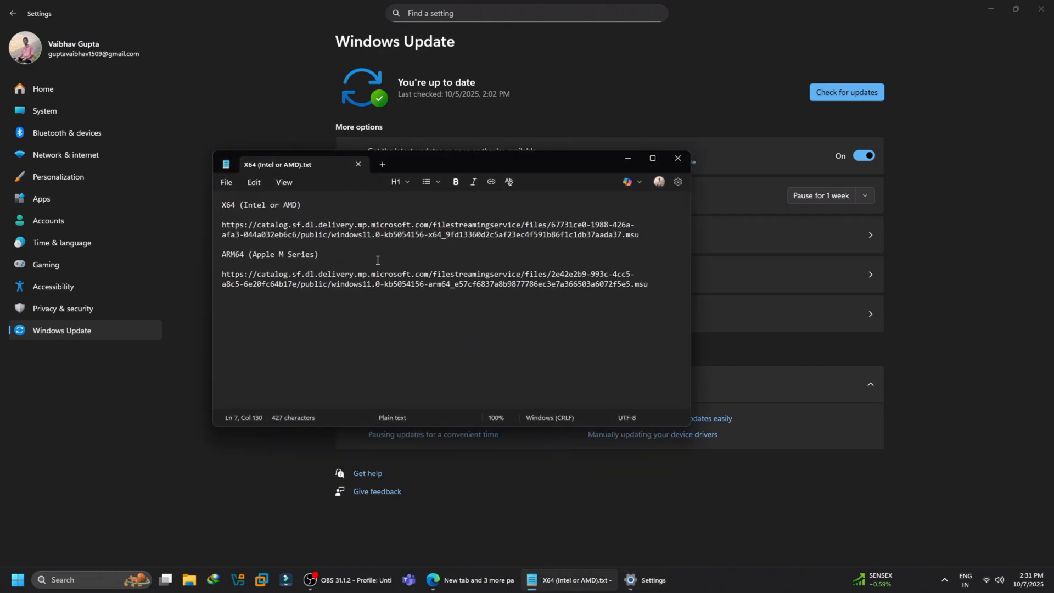
triple_click(261, 205)
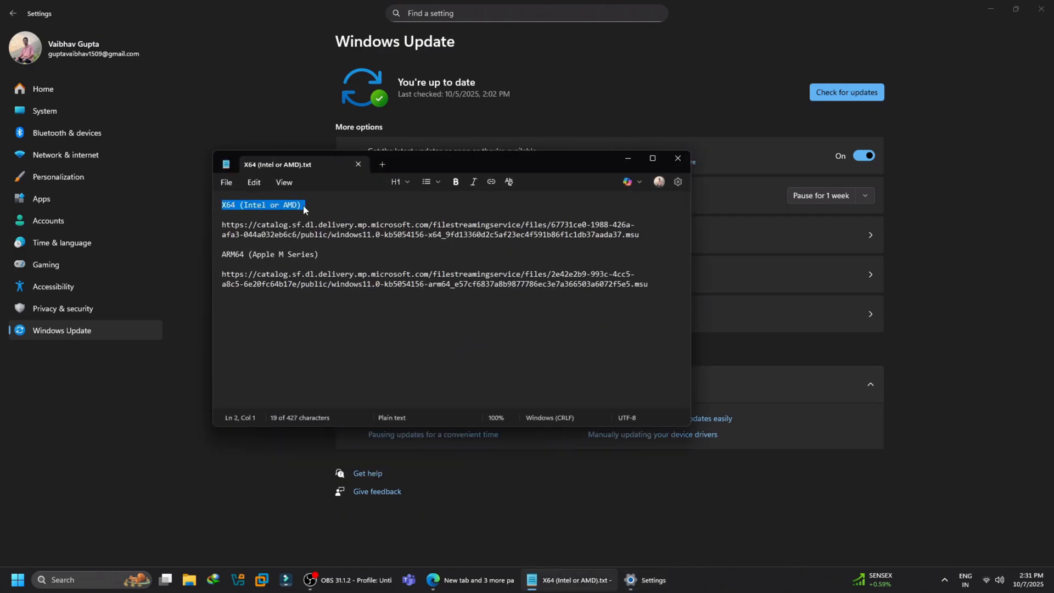
mouse_move(217, 262)
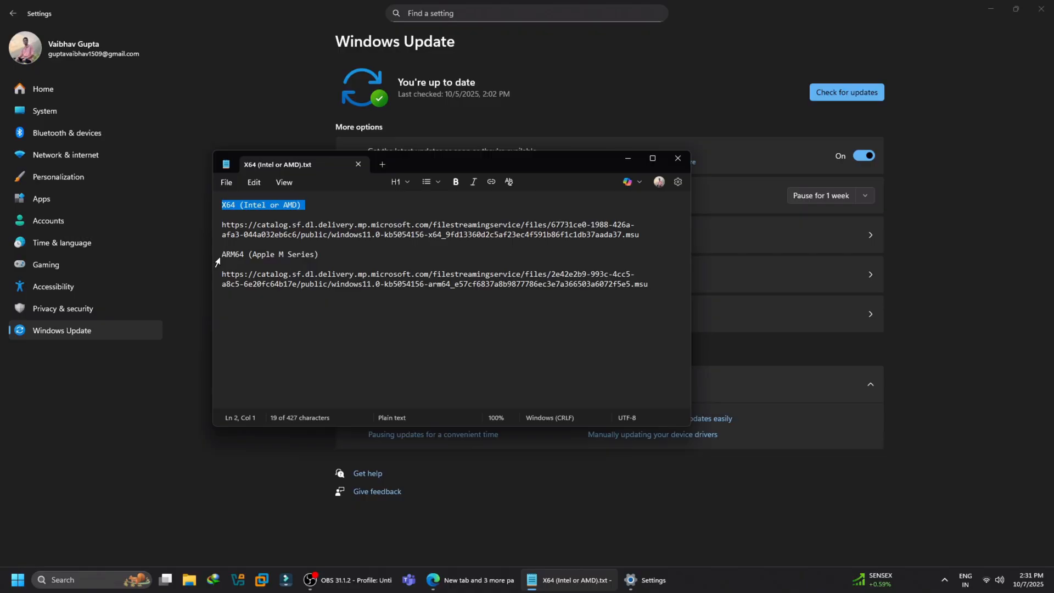
double_click(269, 255)
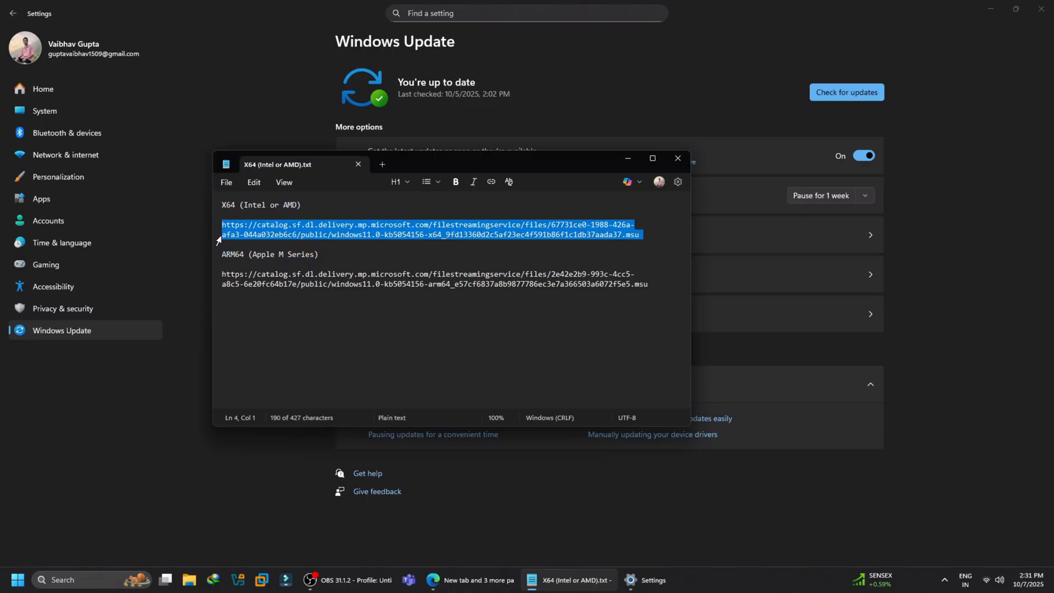
right_click(430, 229)
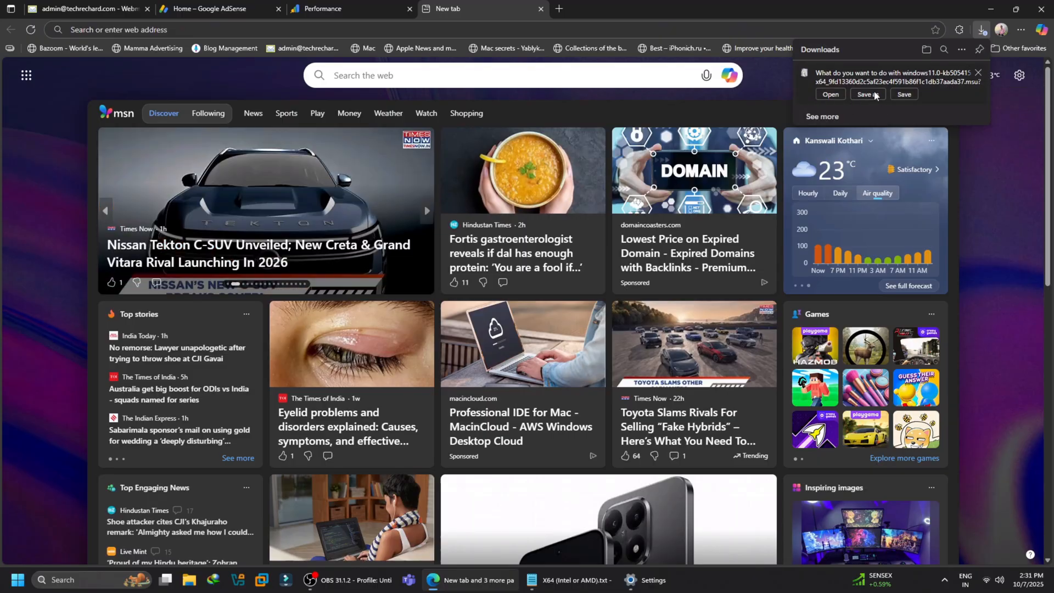
- Save the KB5054156 x64 .msu package to the Desktop using Save as
left_click(868, 94)
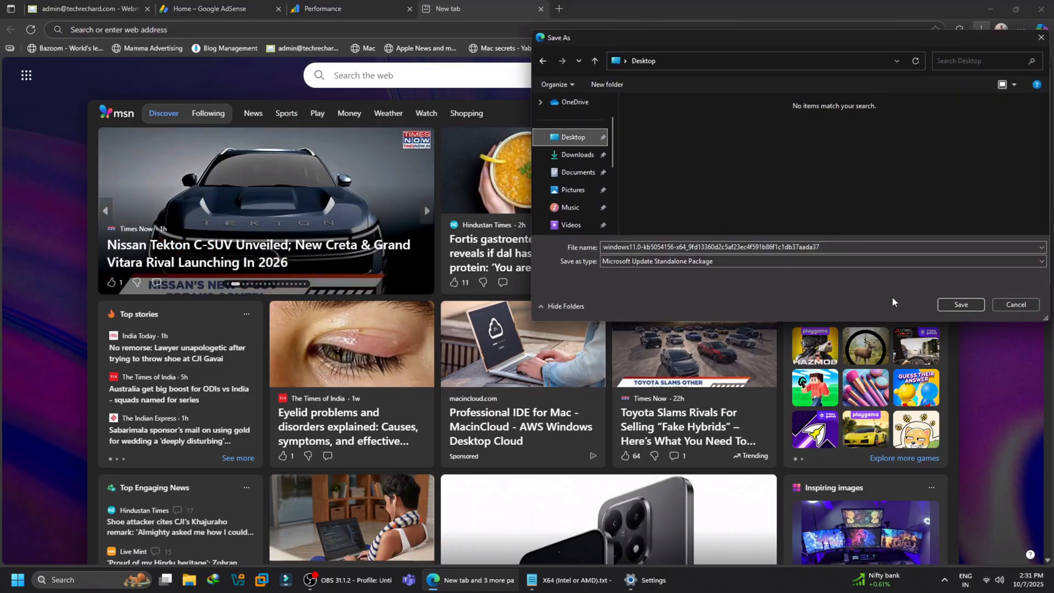
left_click(961, 305)
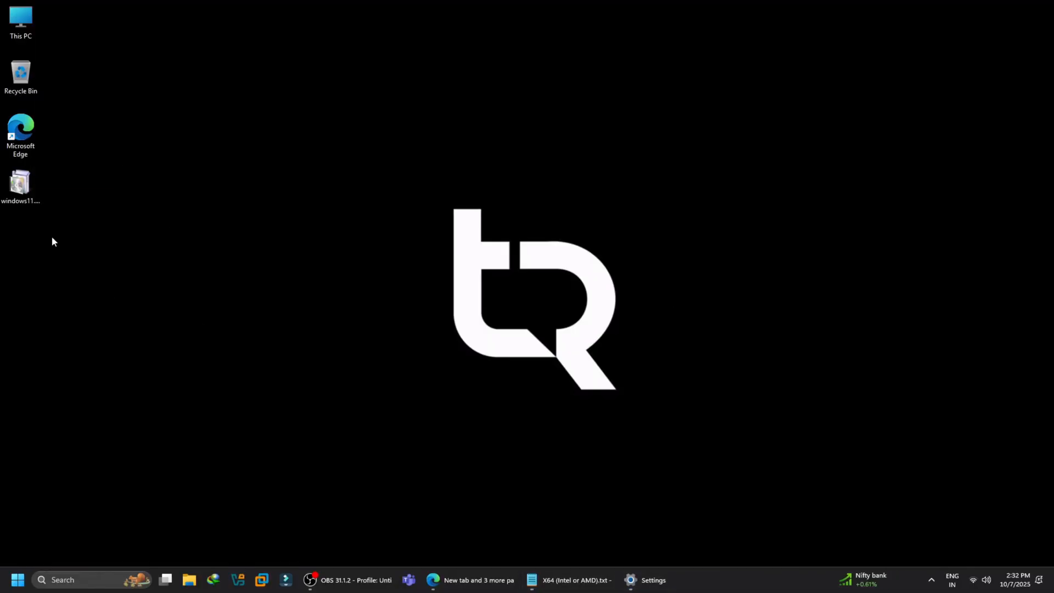
- Move the downloaded .msu to the desktop centre, launch it and confirm installing KB5054156
left_click_drag(21, 185, 396, 243)
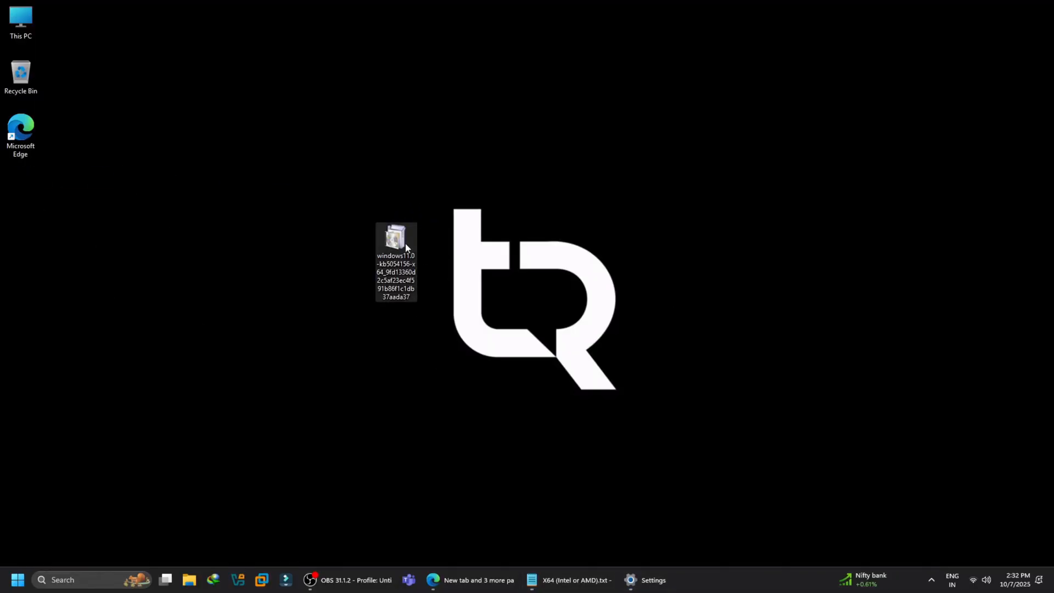
double_click(395, 237)
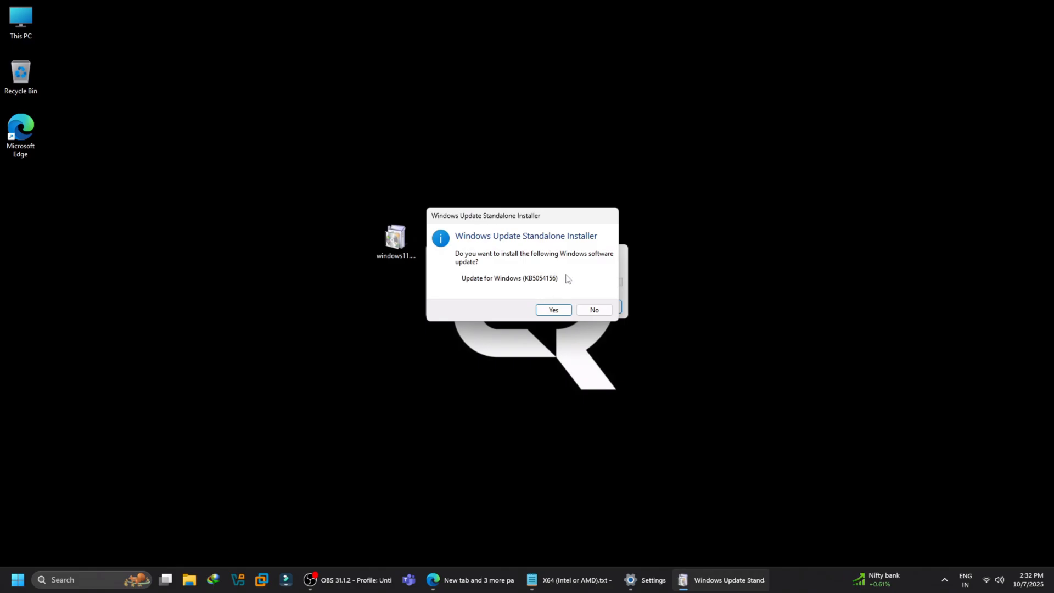
left_click(553, 309)
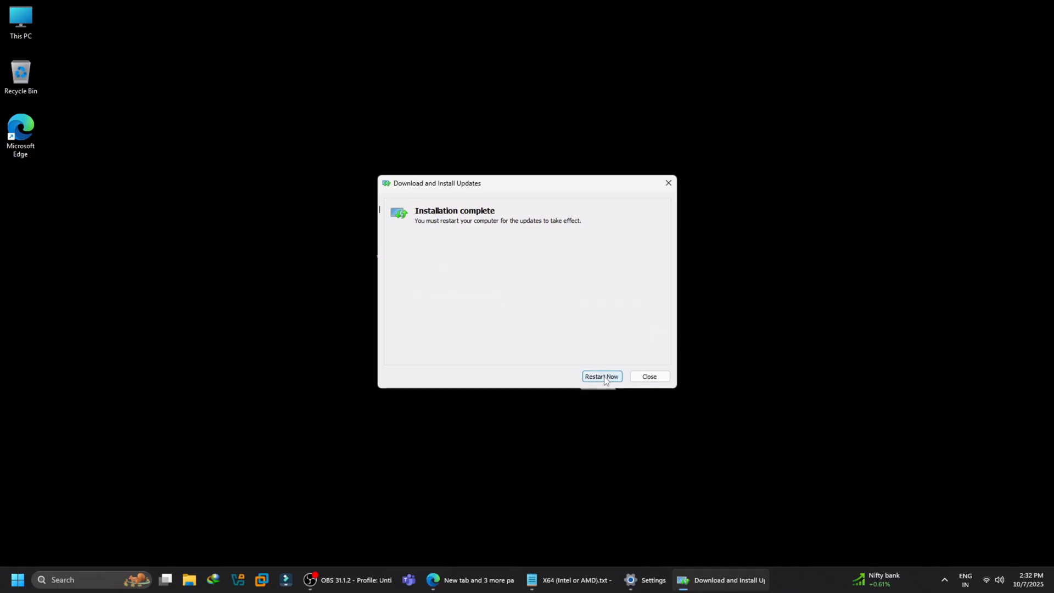
mouse_move(804, 379)
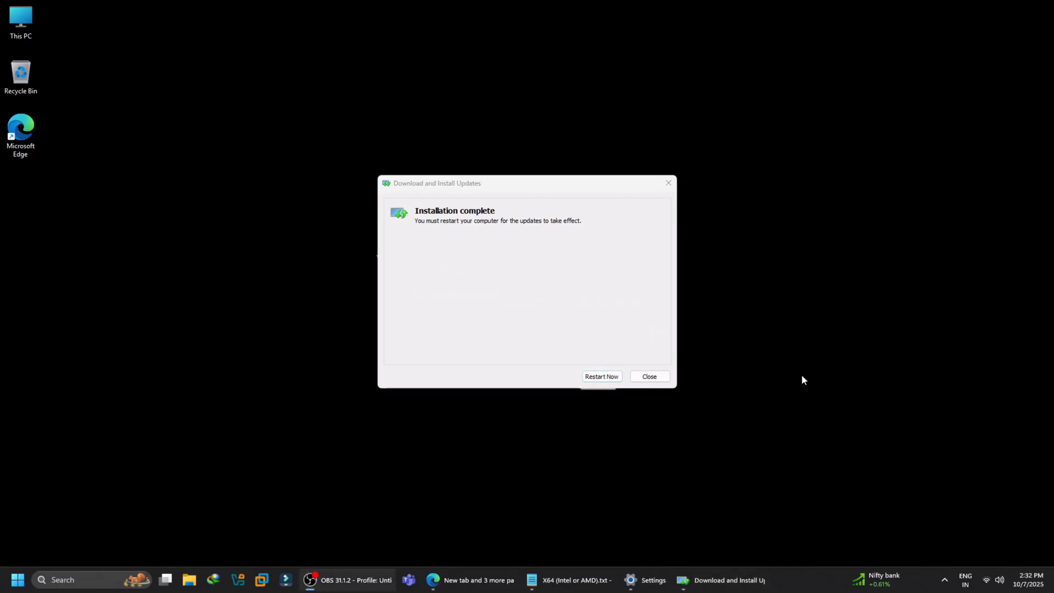
- Restart the PC, then view This PC's properties to confirm version 25H2
left_click(648, 377)
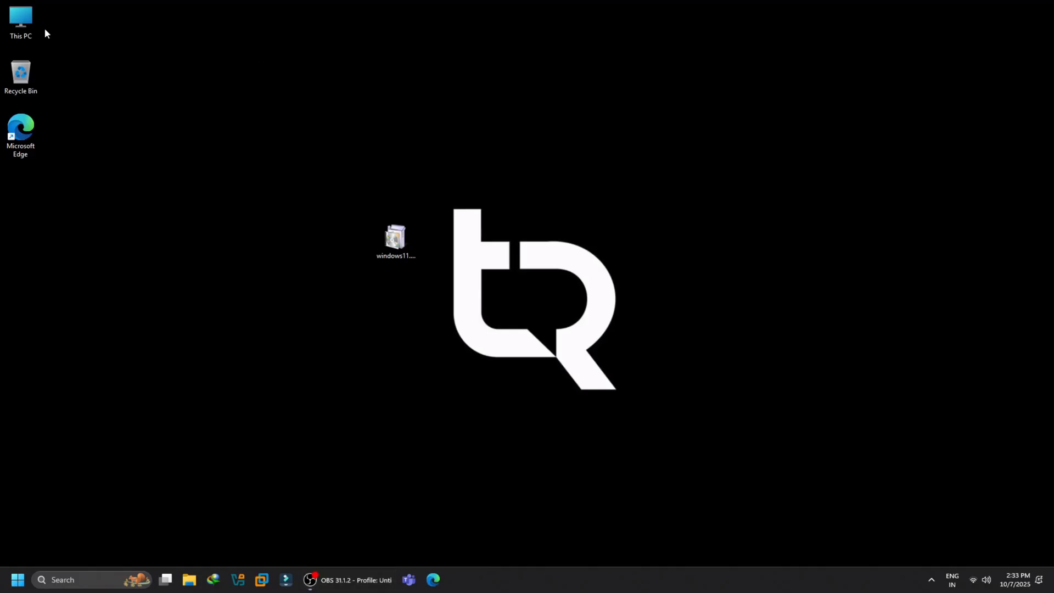
right_click(20, 17)
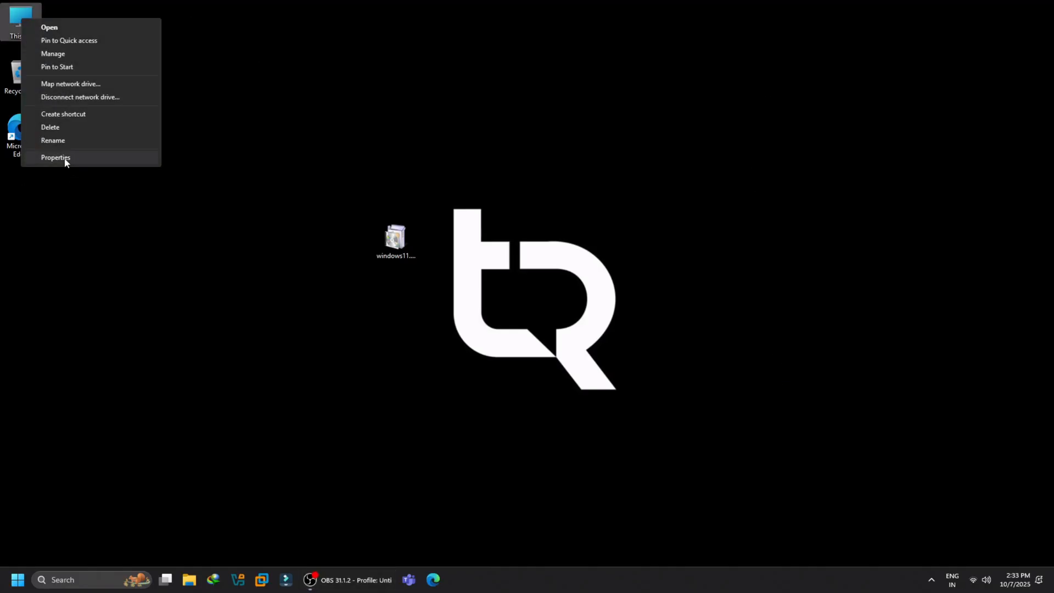
left_click(56, 158)
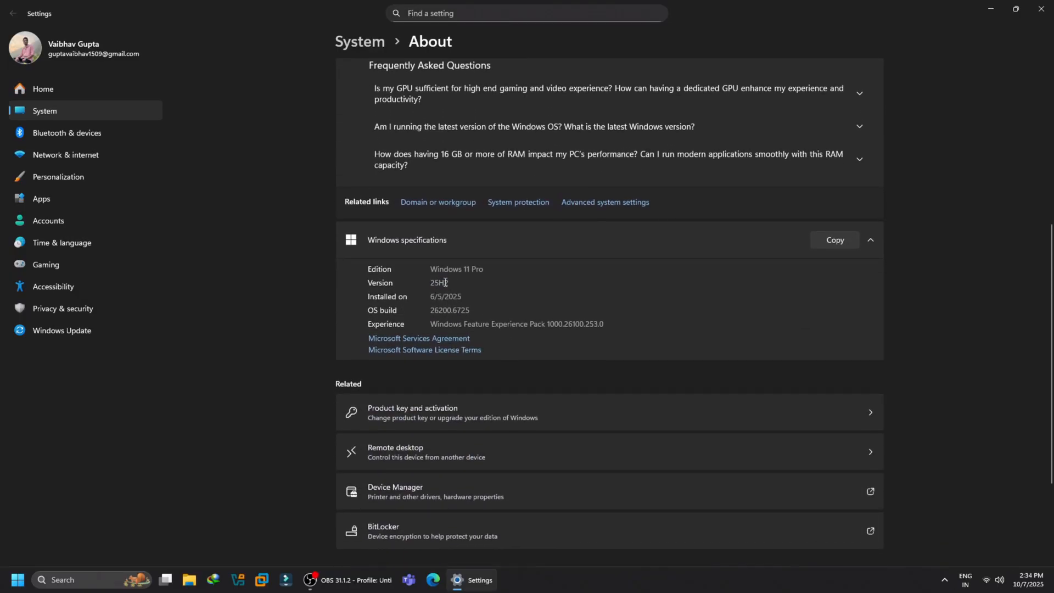
- Check for updates on the Windows Update page so new 25H2 updates download
left_click(61, 330)
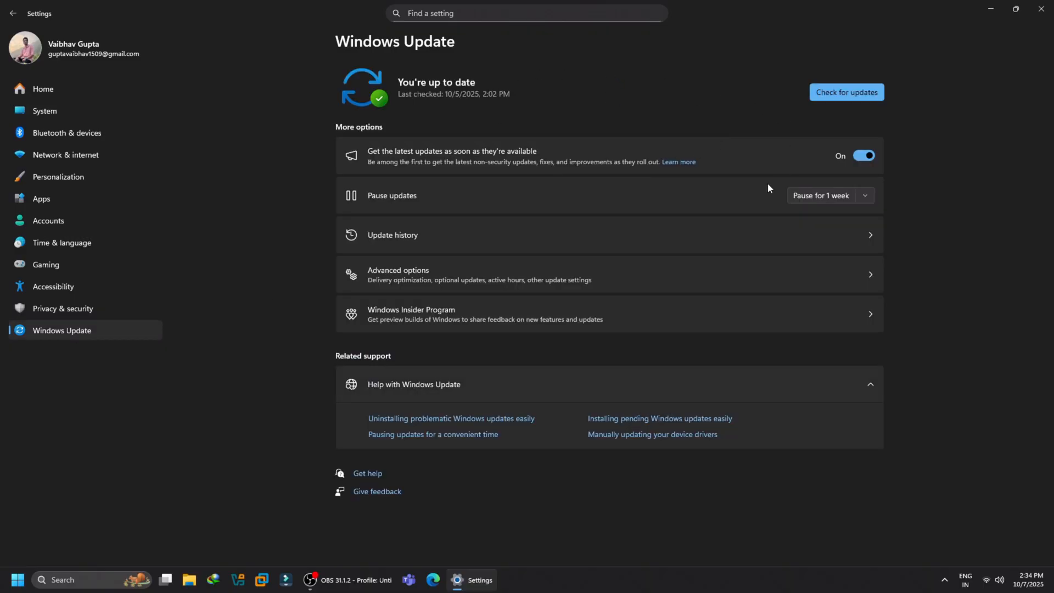
left_click(845, 93)
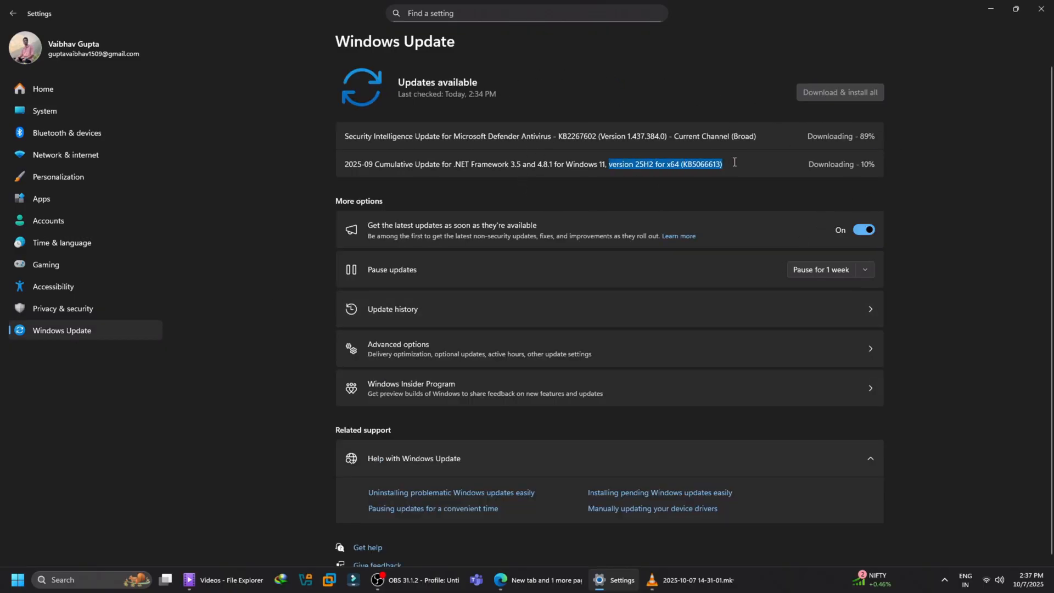
left_click(719, 164)
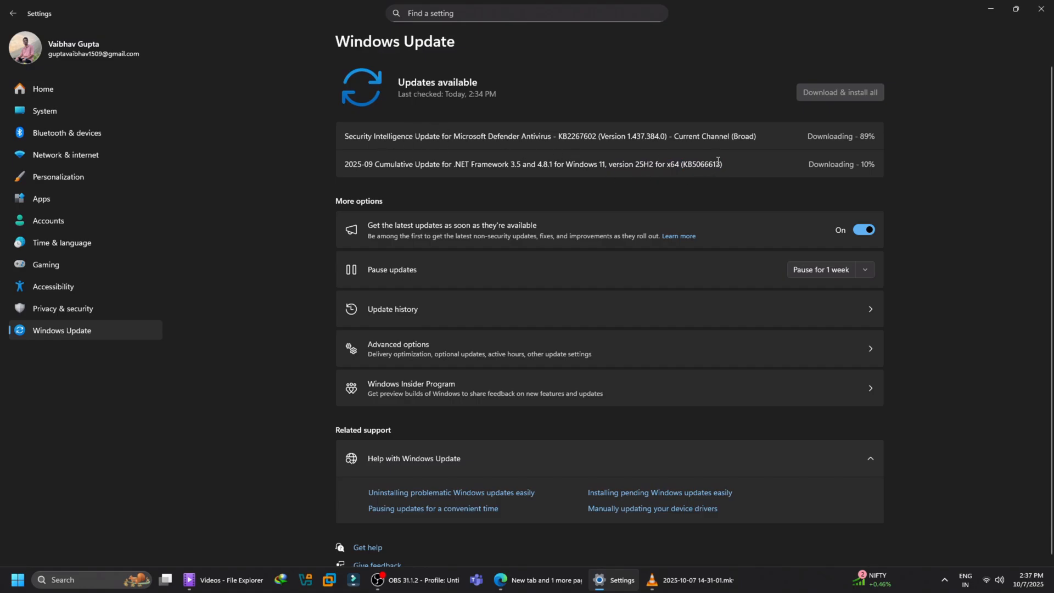
mouse_move(308, 164)
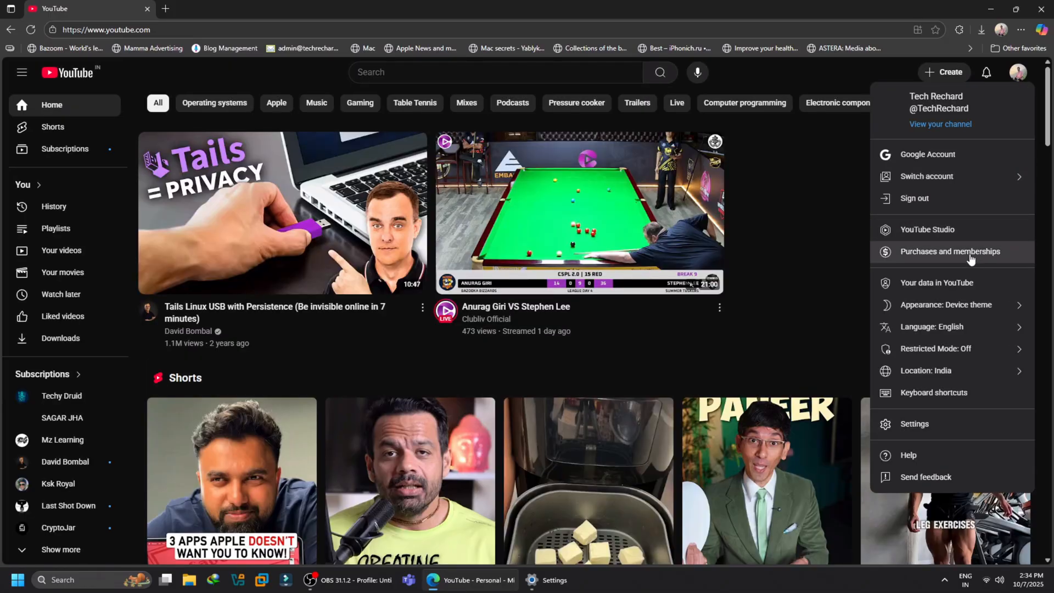
- Play 'Create a Windows 11 25H2 Bootable USB in 5 Min' from your YouTube channel page
left_click(940, 124)
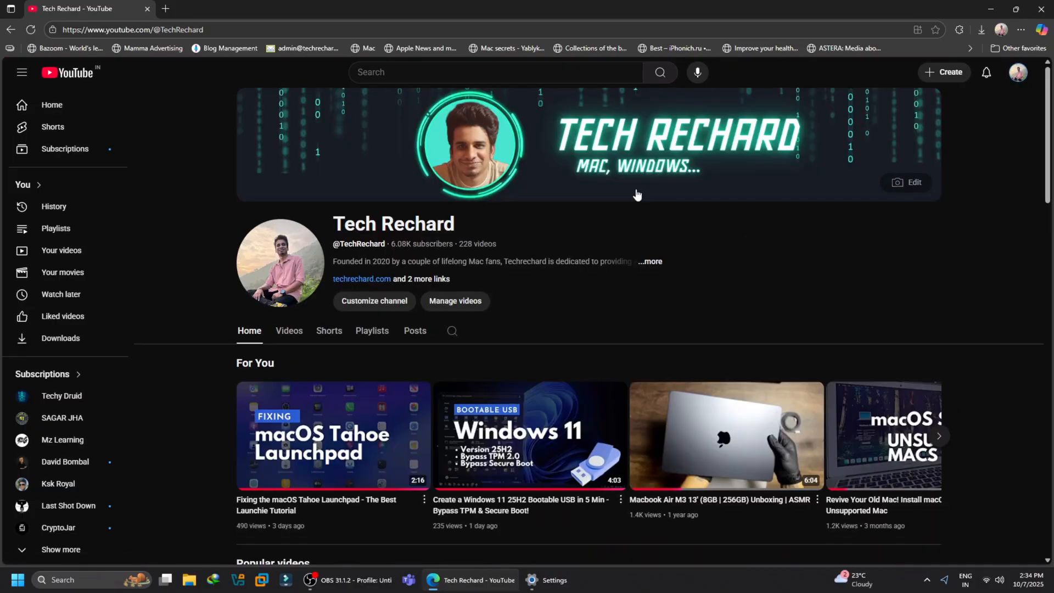
scroll("down", 3)
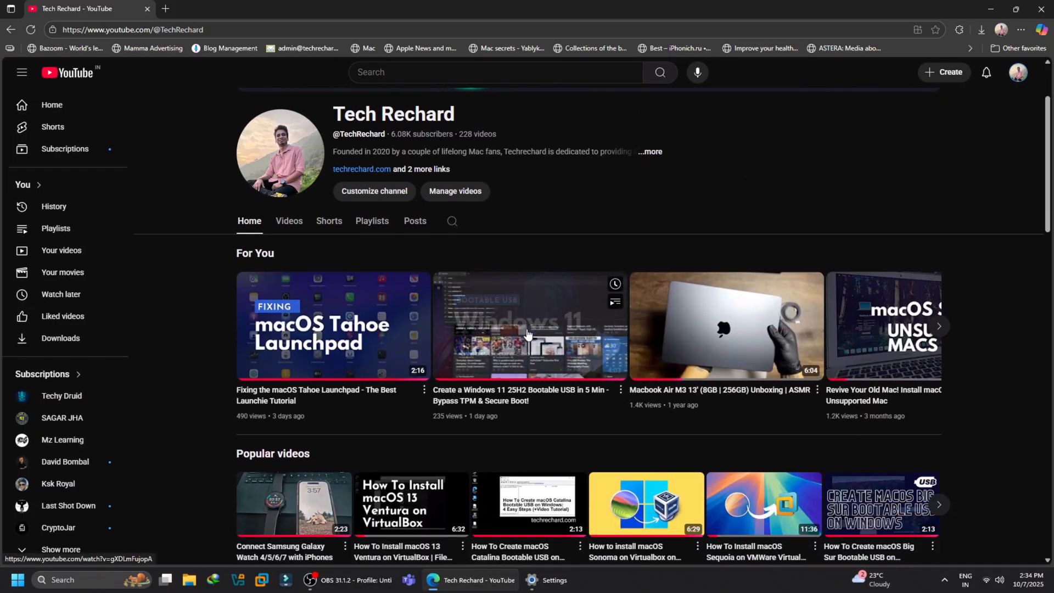
left_click(528, 326)
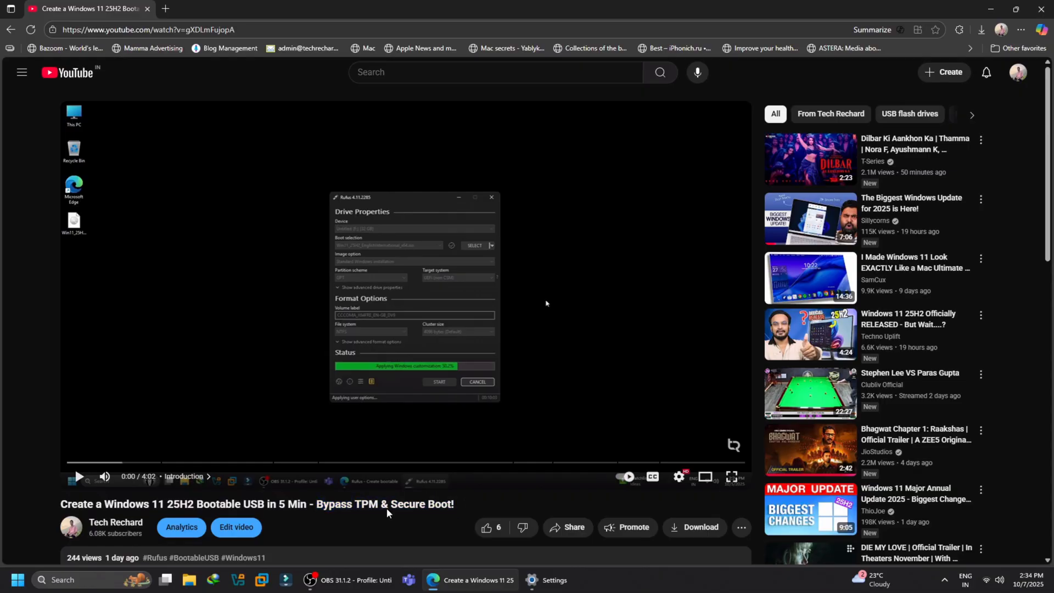
mouse_move(407, 507)
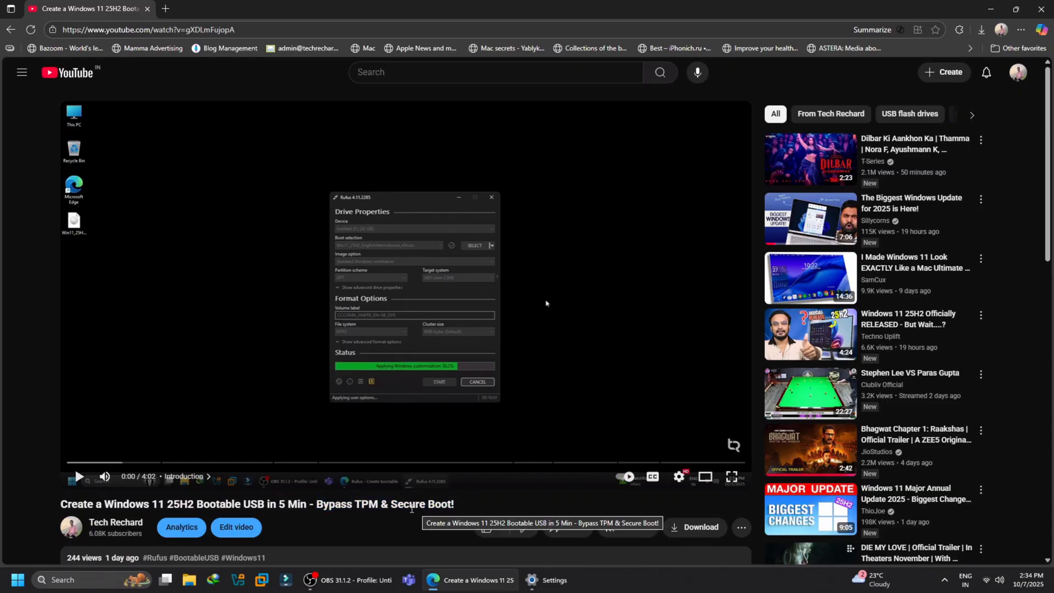
mouse_move(112, 551)
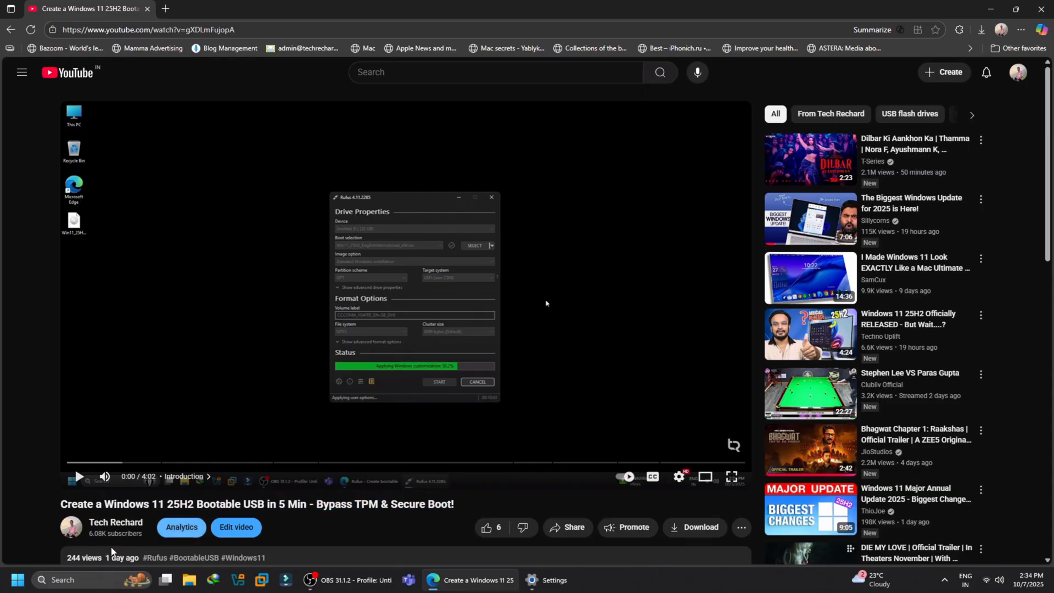
- Show the Start menu's power options: Lock, Sleep, Shut down and Restart
left_click(16, 579)
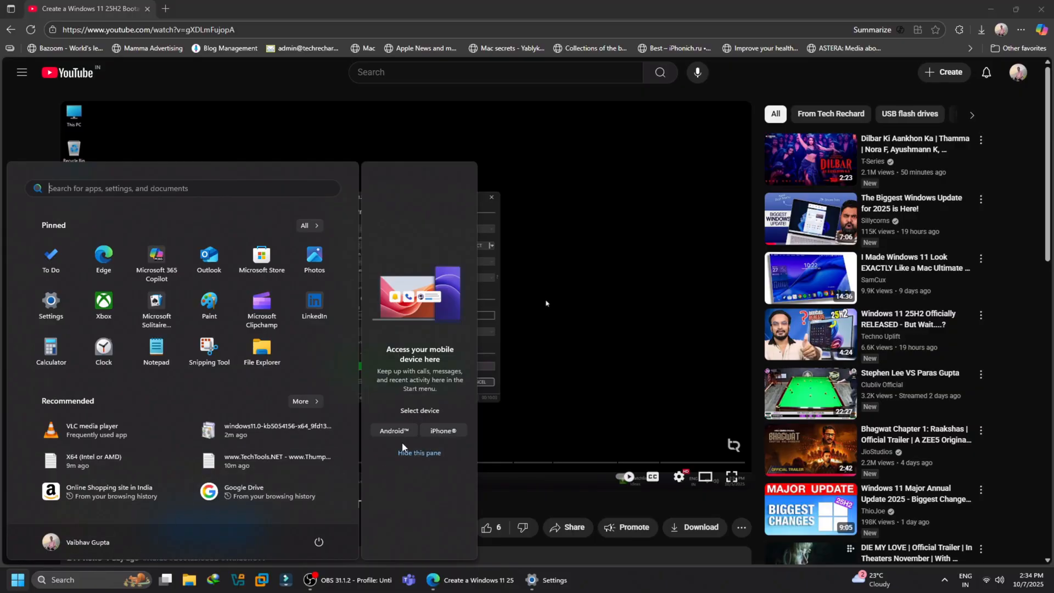
left_click(319, 542)
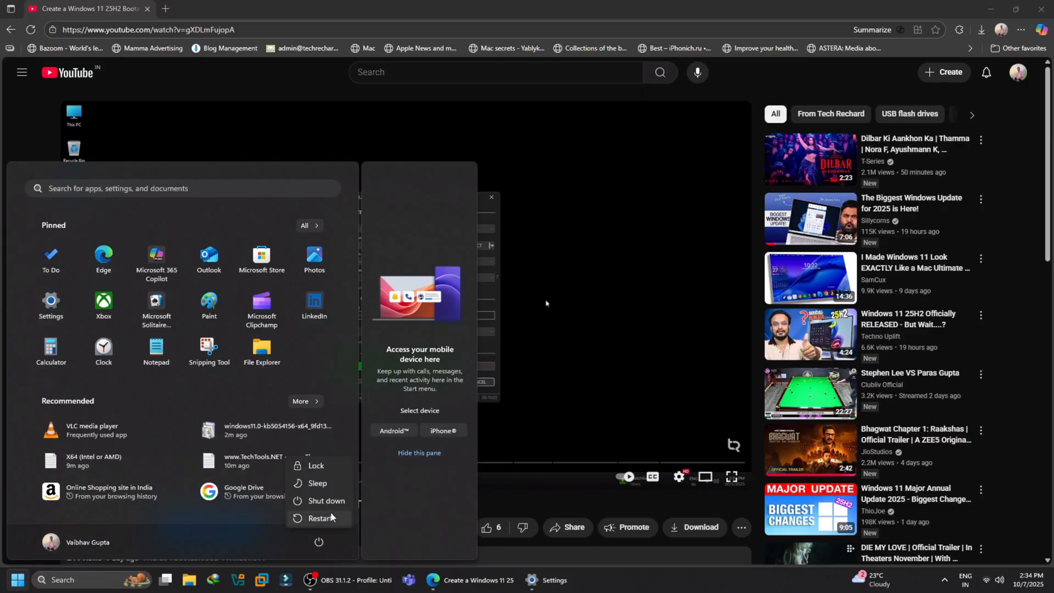
mouse_move(320, 519)
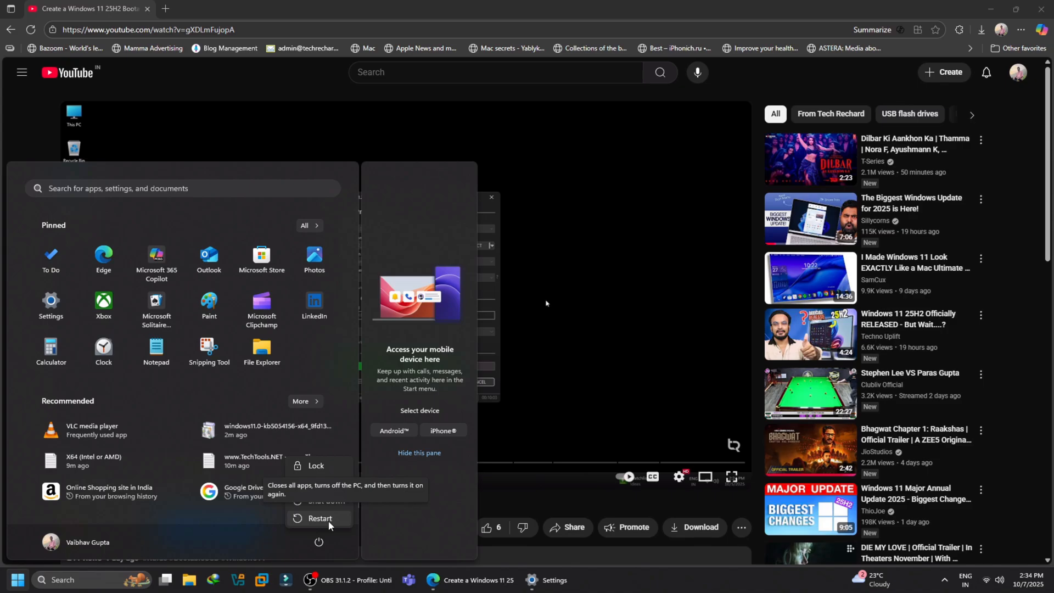
mouse_move(357, 580)
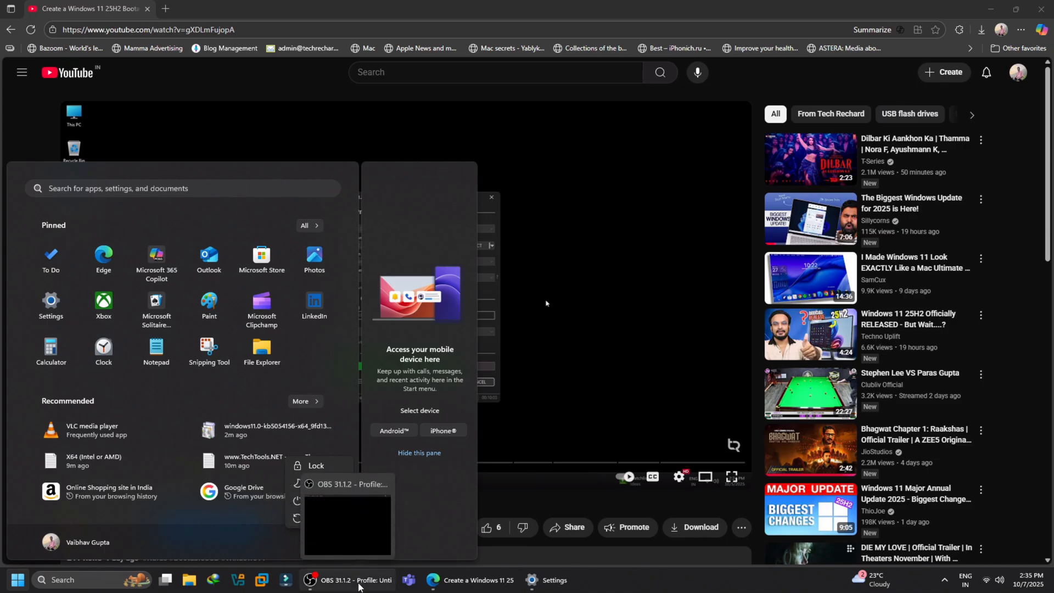